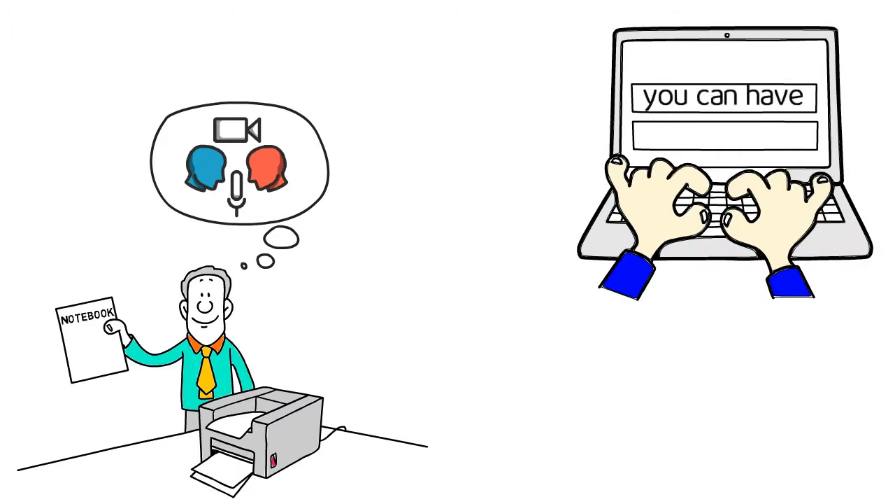
{"action": "type", "text": "multiple inbox lists"}
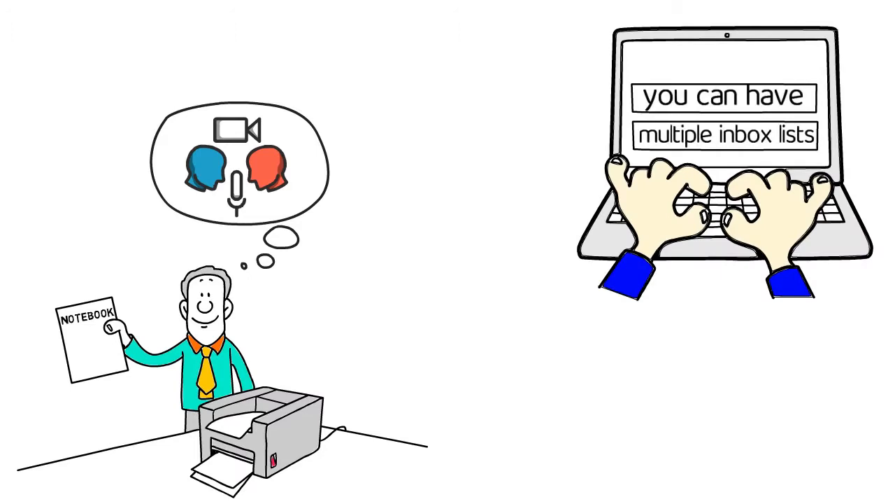